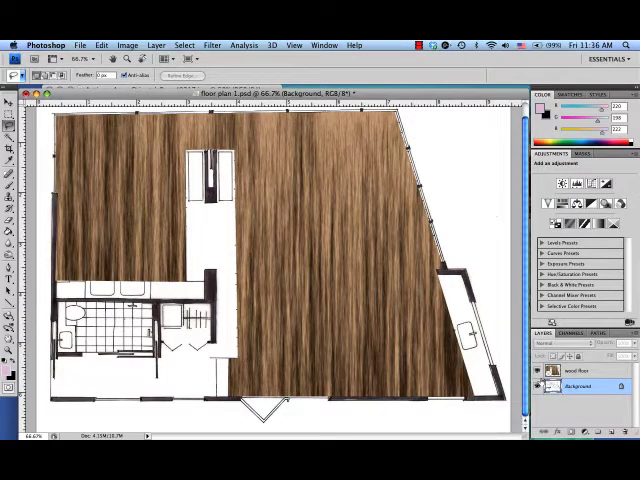
Add a new rug layer beneath the hidden wood floor layer.
click(539, 372)
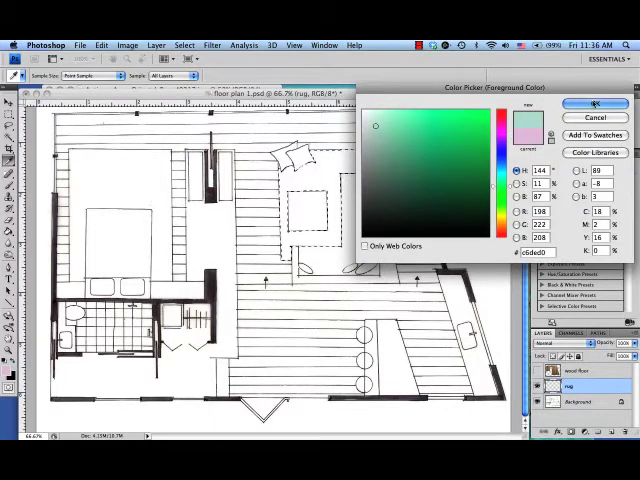
Confirm pale mint green as the foreground colour for the rug fill.
click(594, 104)
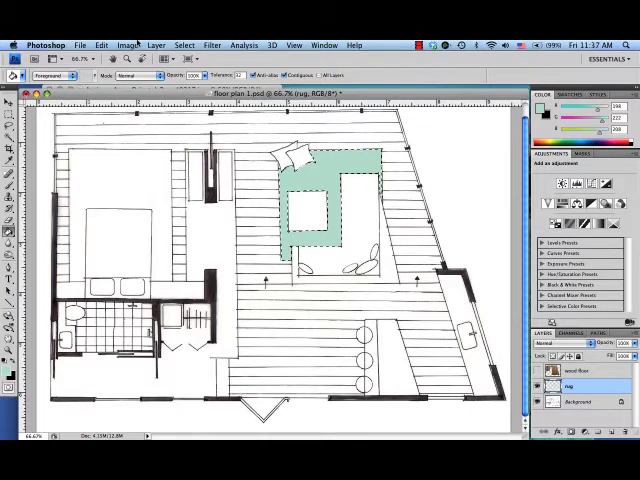
Apply about 26% monochromatic Add Noise to the mint rug area, settling on uniform distribution.
click(211, 44)
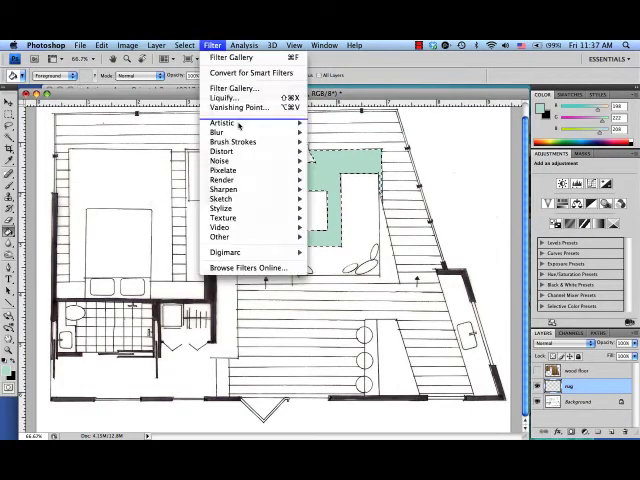
mouse_move(220, 161)
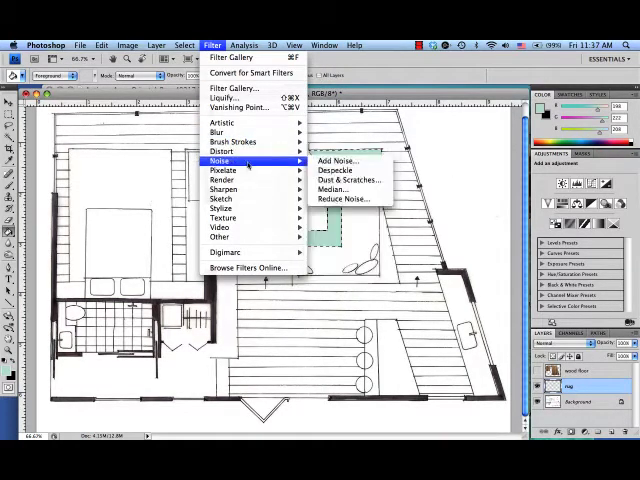
click(333, 161)
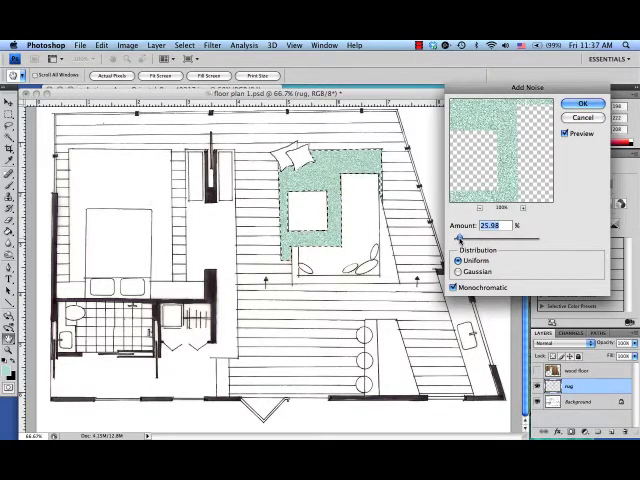
click(458, 271)
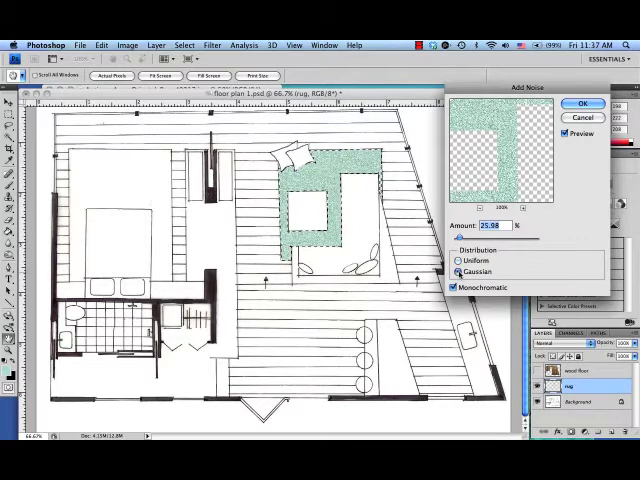
click(458, 260)
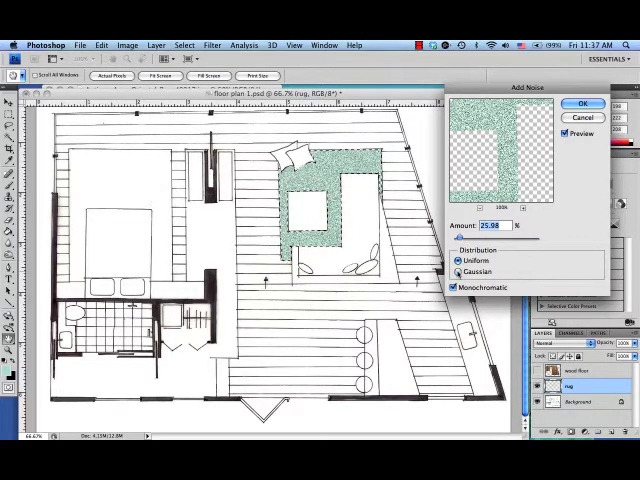
click(460, 272)
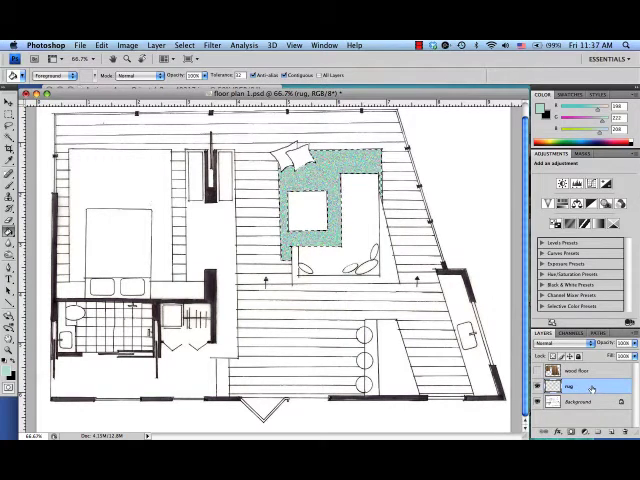
Open the Antique Agra Oriental Rug photo and select all of it for copying.
click(567, 389)
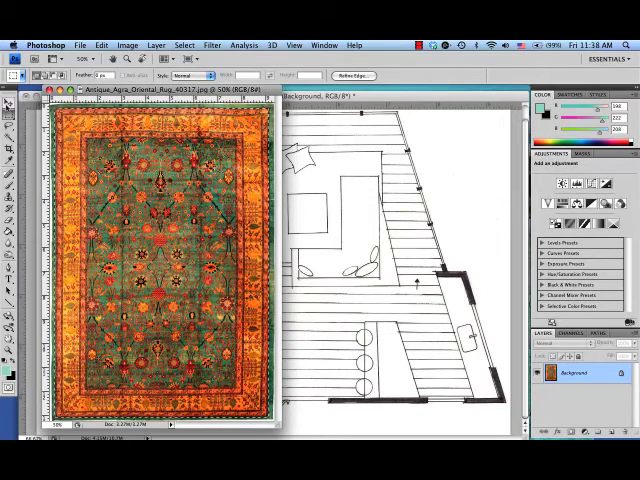
click(7, 75)
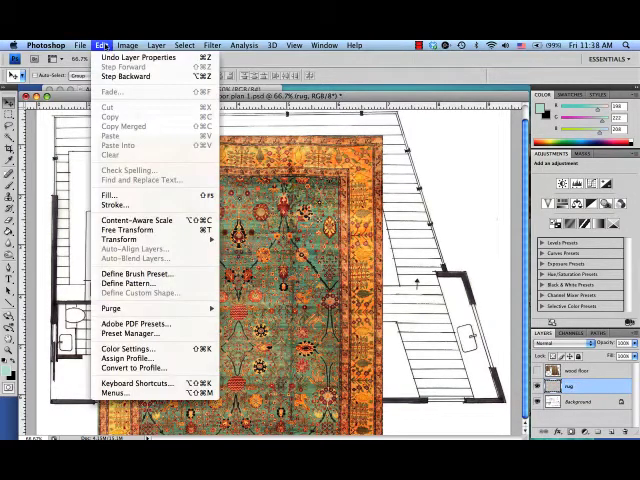
mouse_move(117, 229)
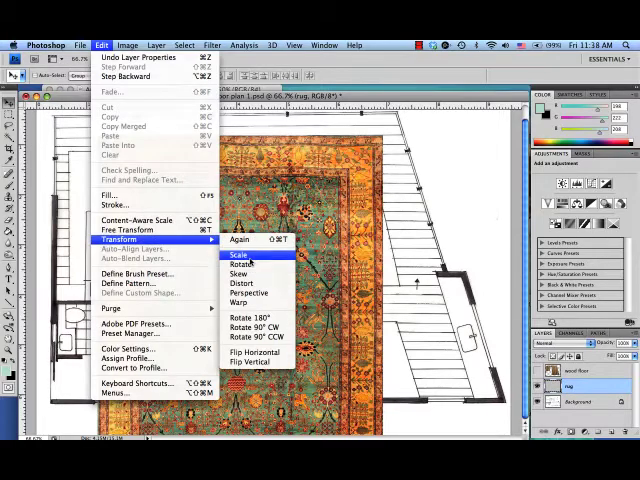
Scale the oriental rug pattern down to rug size over the living room.
click(237, 244)
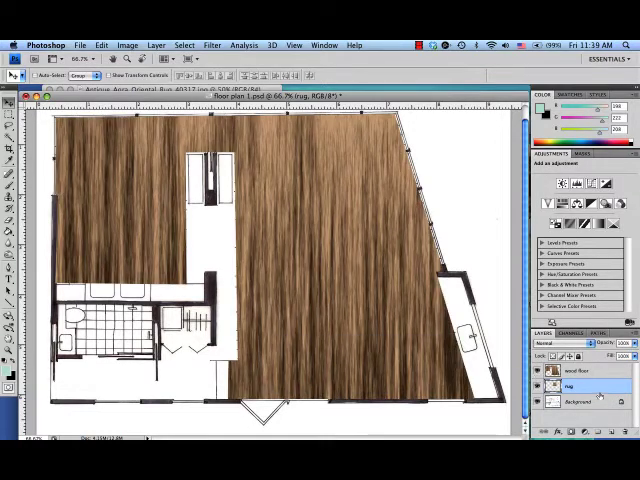
Move the rug pattern layer above the wood floor layer in the Layers panel.
click(543, 387)
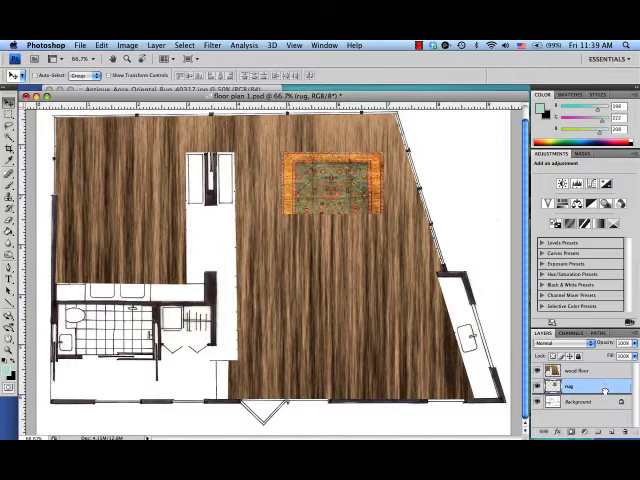